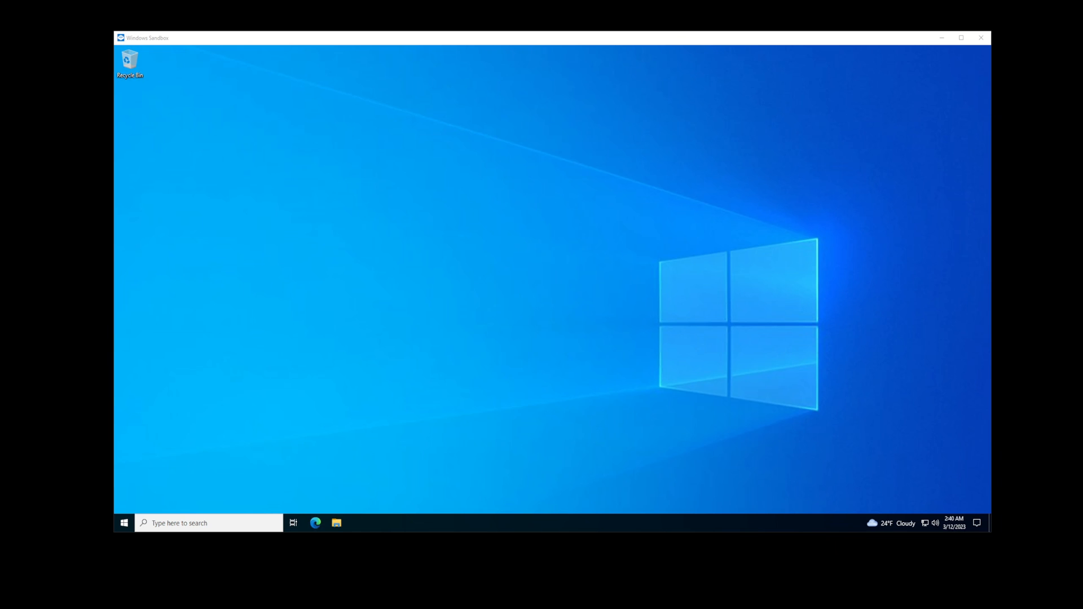
pyautogui.moveTo(505, 52)
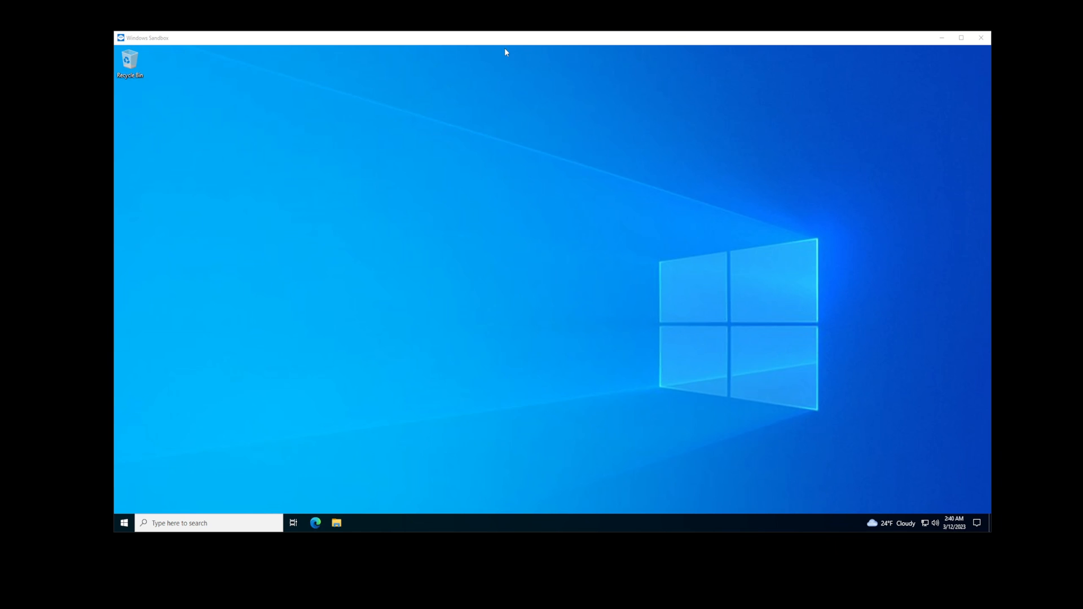
pyautogui.moveTo(321, 365)
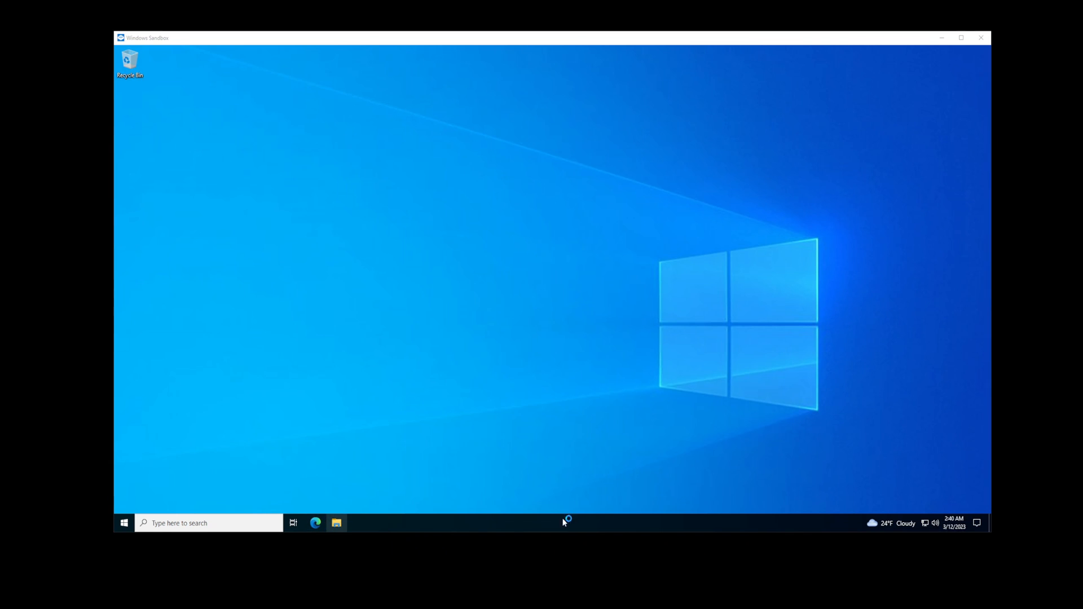
# - Visit voice.ai in Edge and download the Voice.ai Downloader installer
pyautogui.click(315, 522)
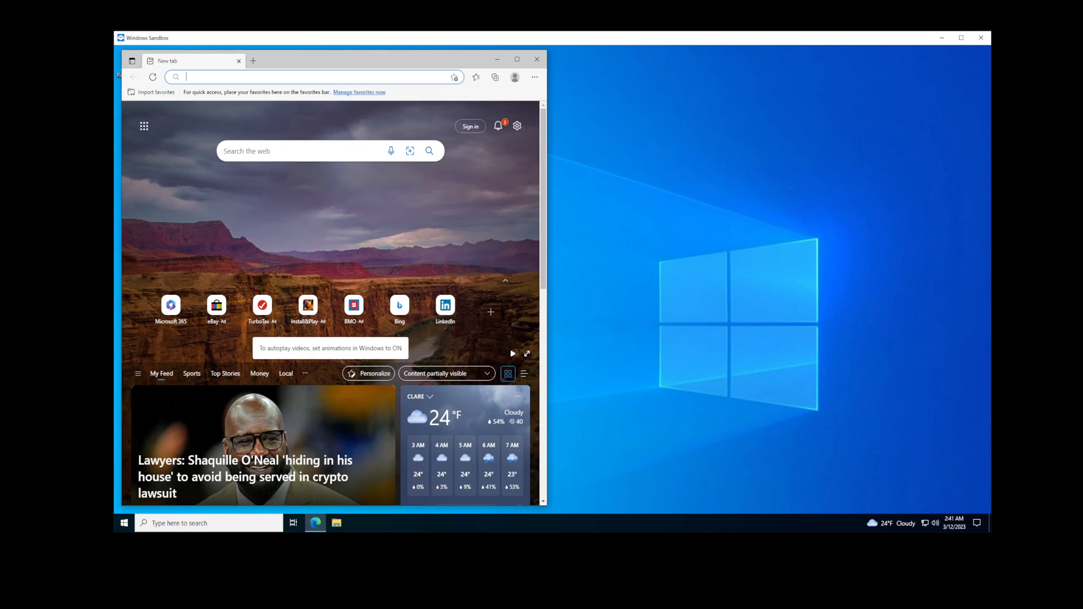
pyautogui.write('ai')
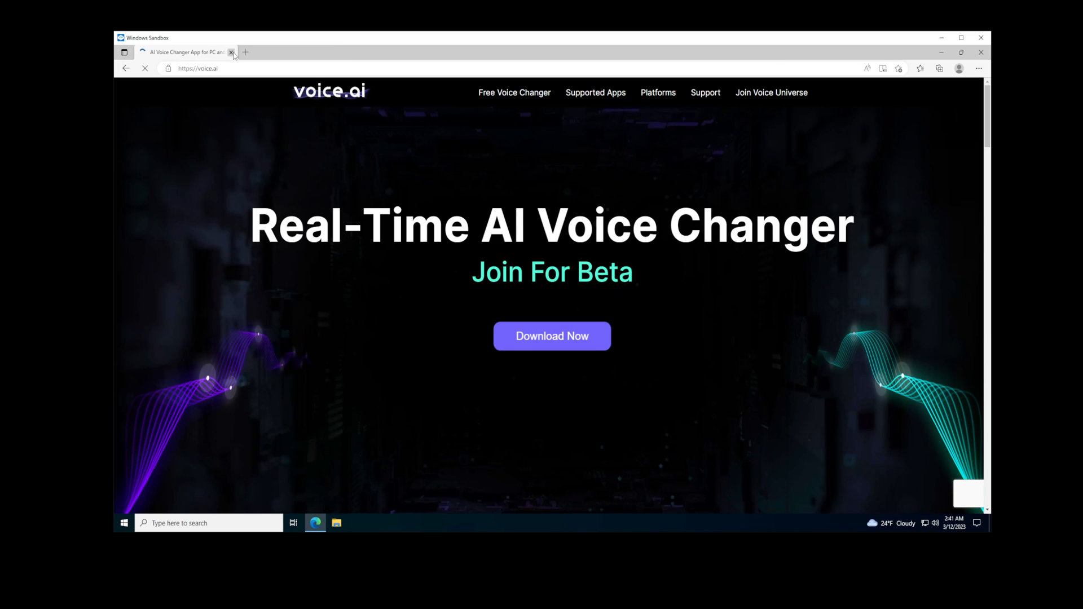
pyautogui.click(552, 336)
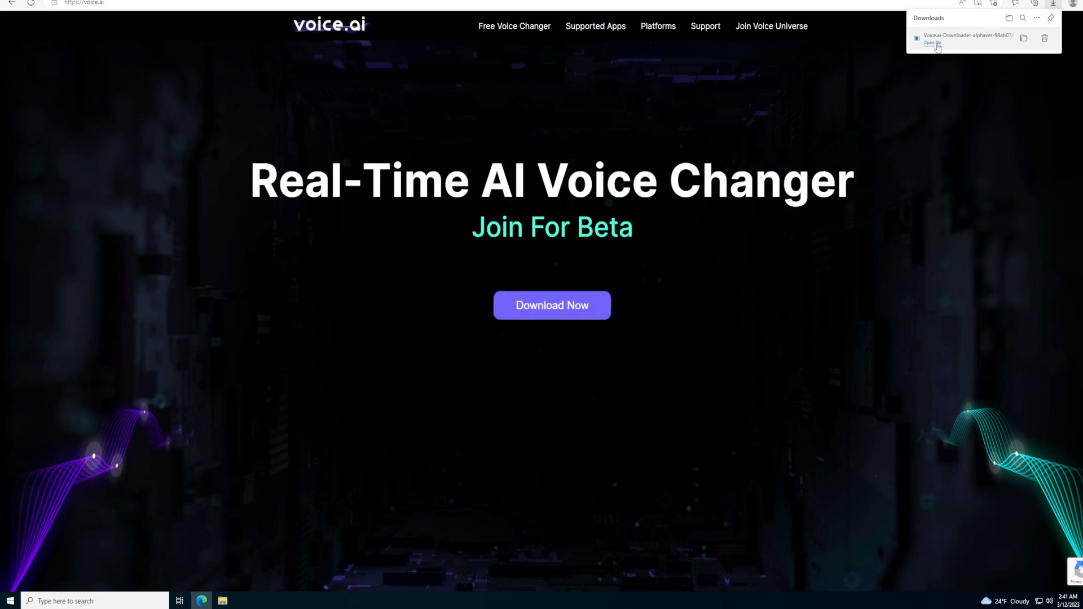
# - Run the downloader, agree to the license and install to the default folder until setup completes
pyautogui.click(931, 43)
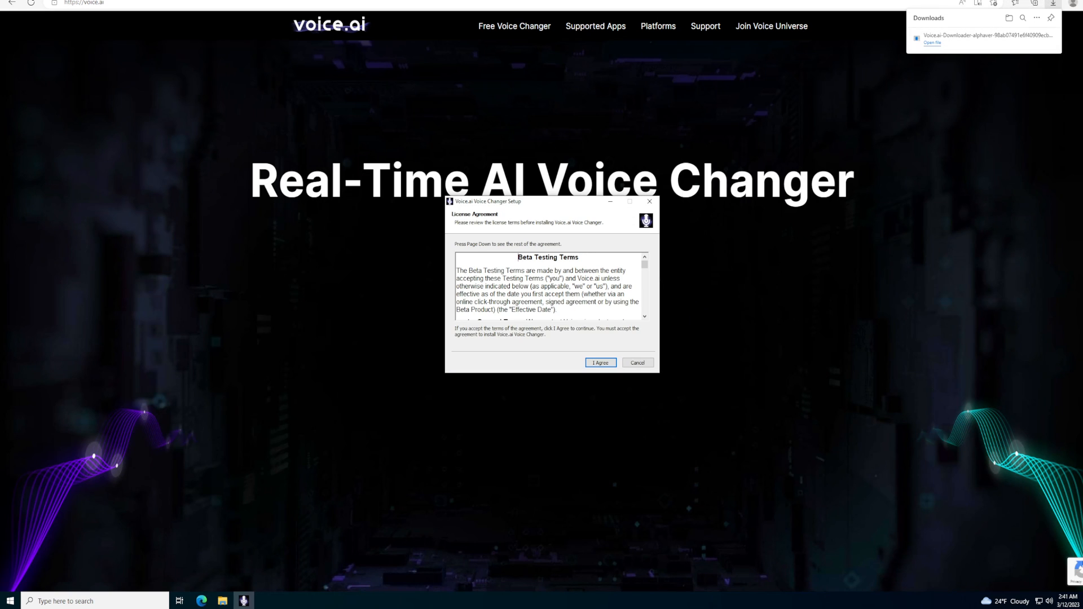
pyautogui.click(599, 362)
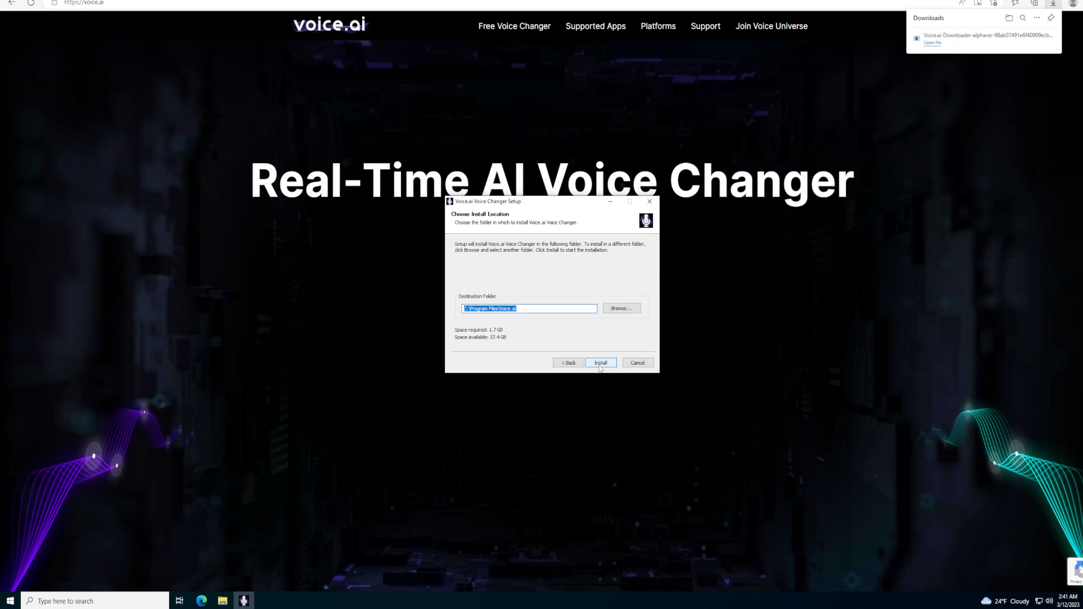
pyautogui.click(599, 362)
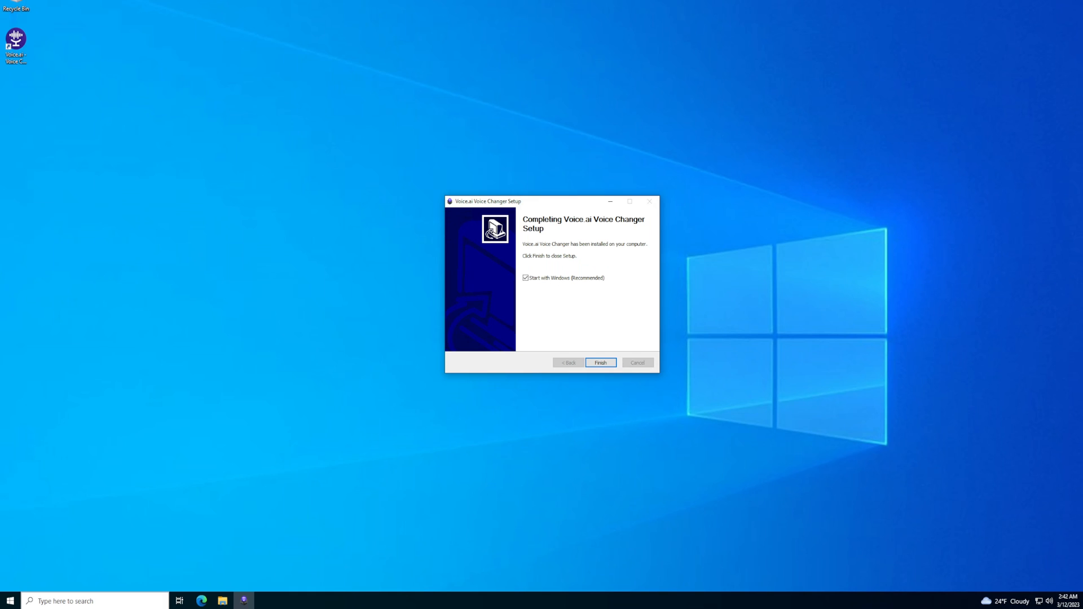
pyautogui.write('sand')
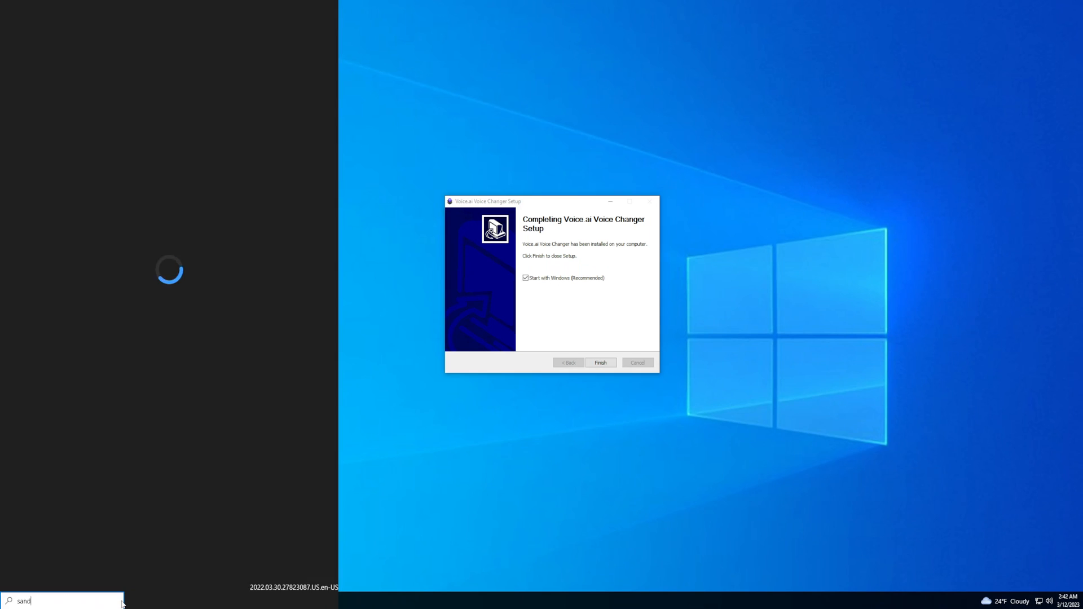
pyautogui.write('sand')
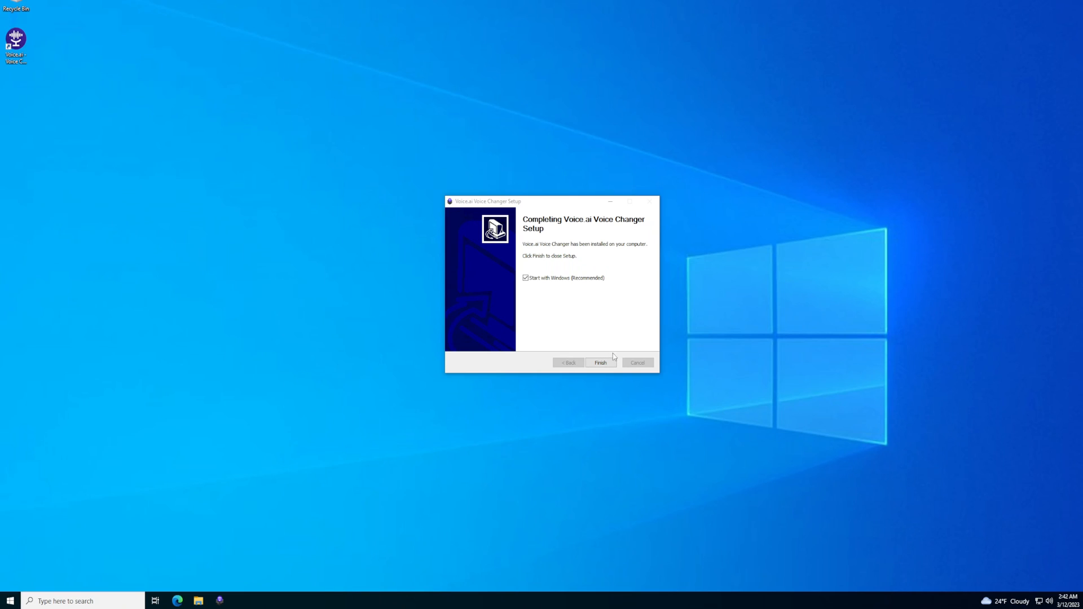
# - Finish setup and launch Voice.ai from its desktop shortcut to the sign-up screen
pyautogui.click(599, 362)
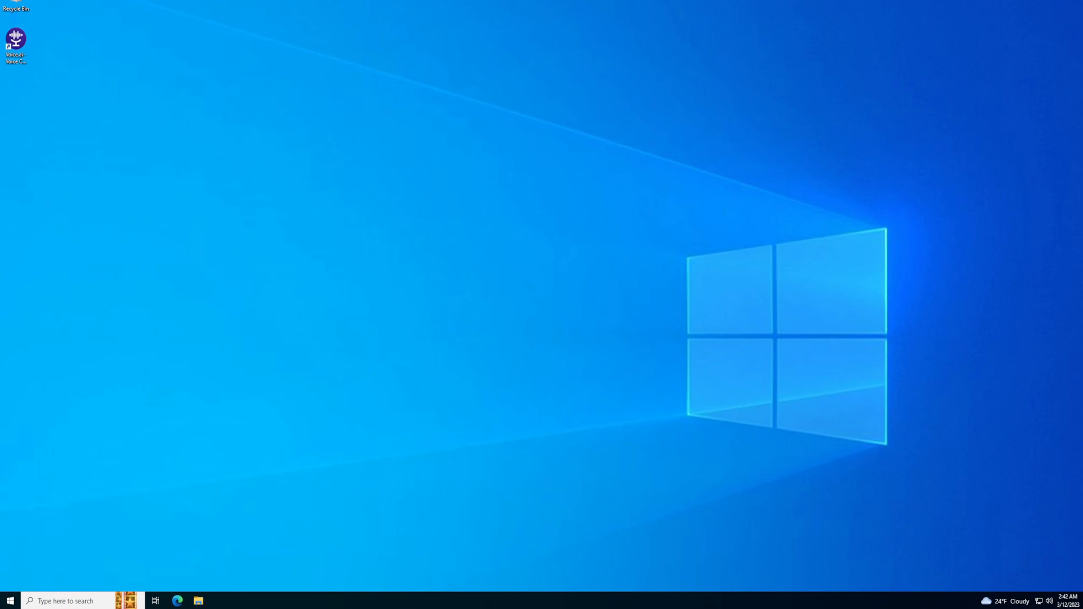
pyautogui.doubleClick(15, 39)
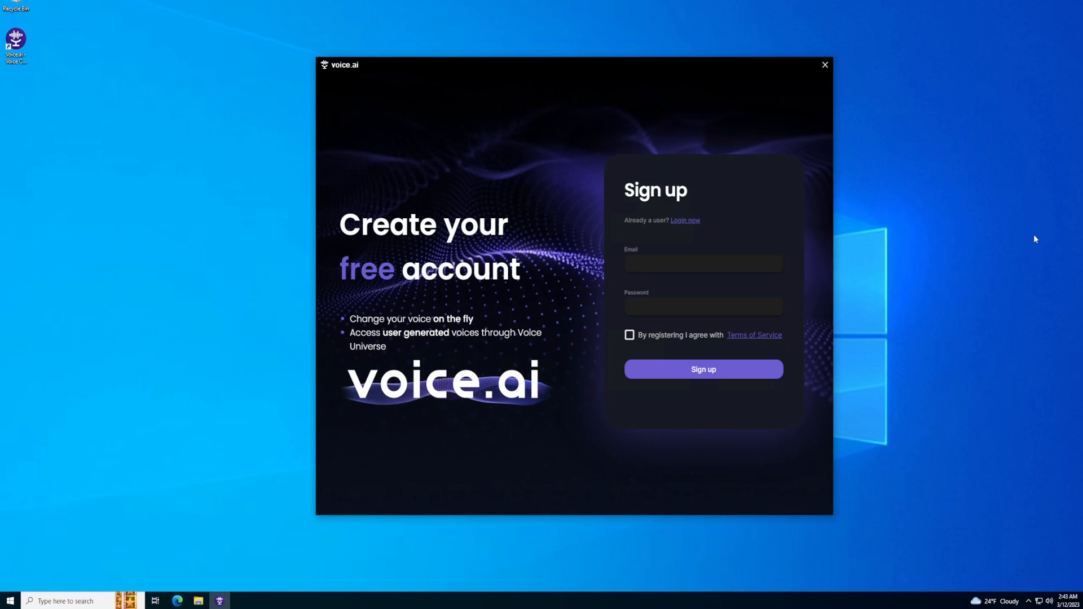
# - Get past sign-up into the main voice changer screen and reposition the window
pyautogui.click(703, 262)
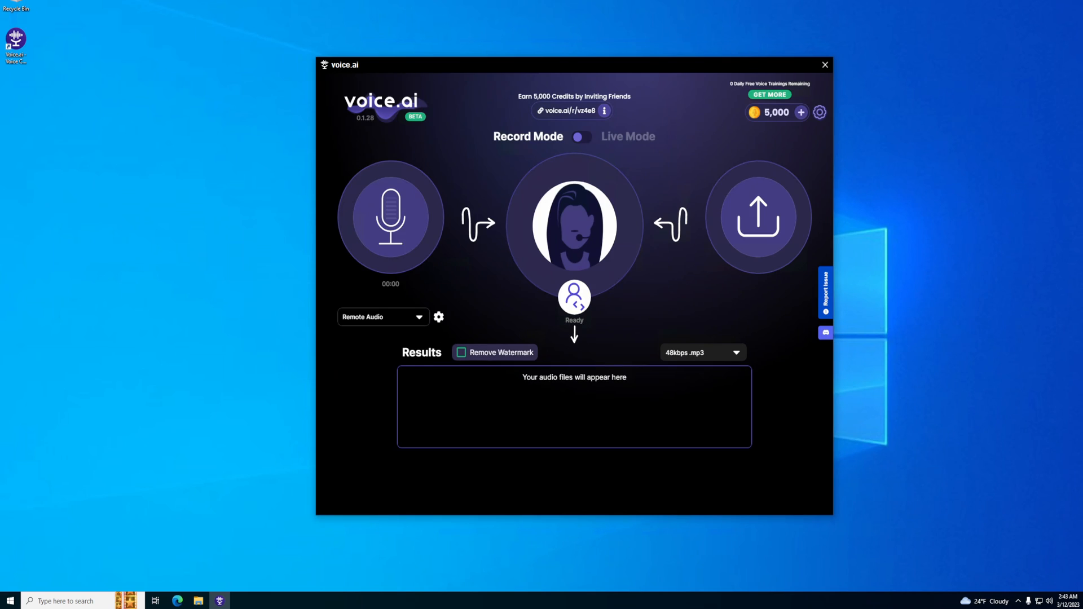
pyautogui.moveTo(740, 201)
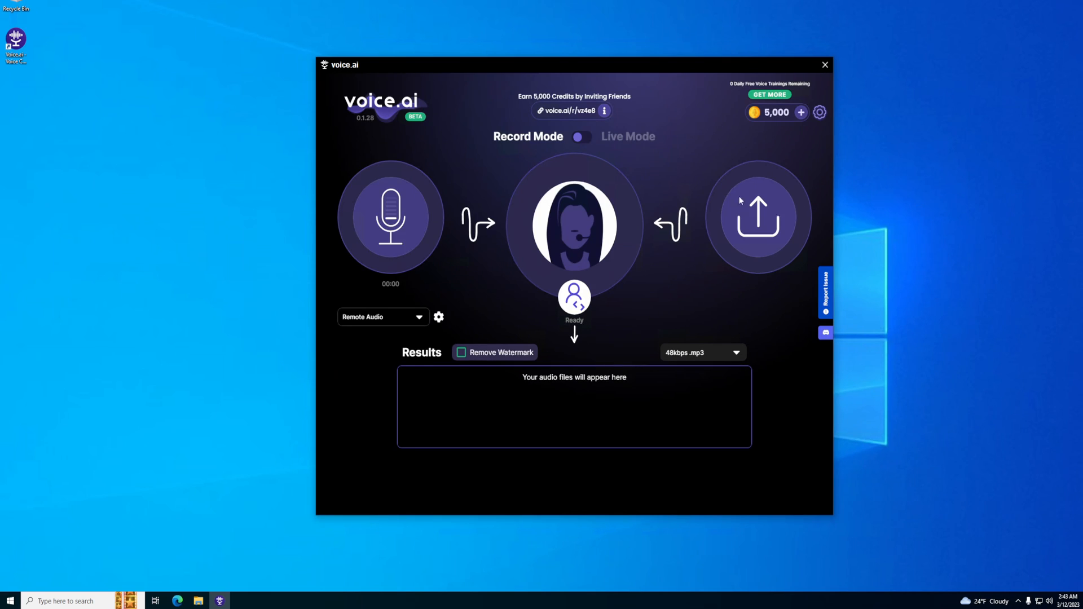
pyautogui.moveTo(552, 66)
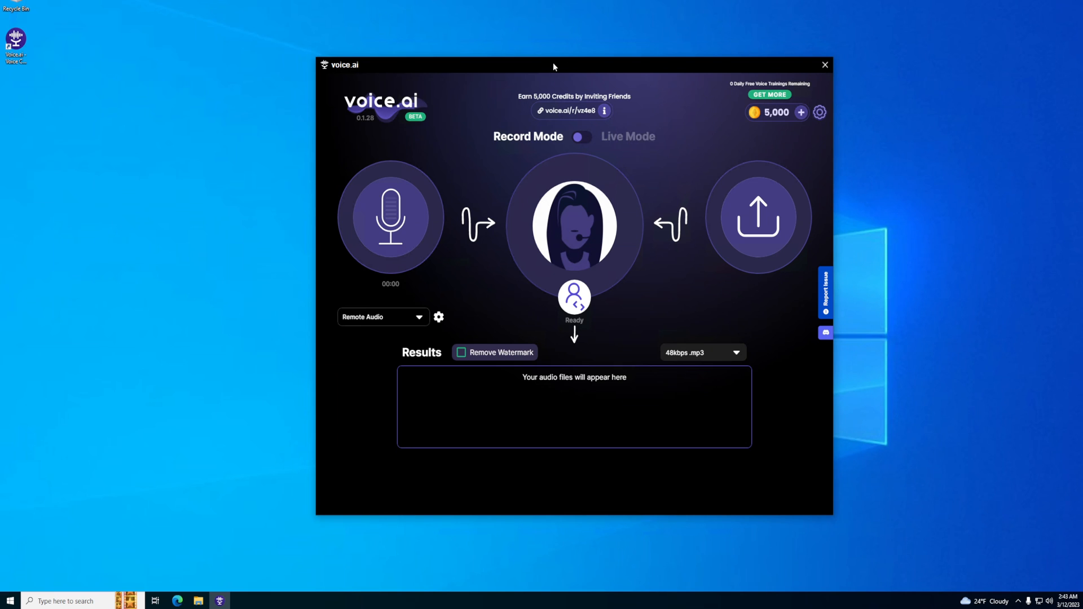
pyautogui.moveTo(553, 66); pyautogui.dragTo(513, 68)
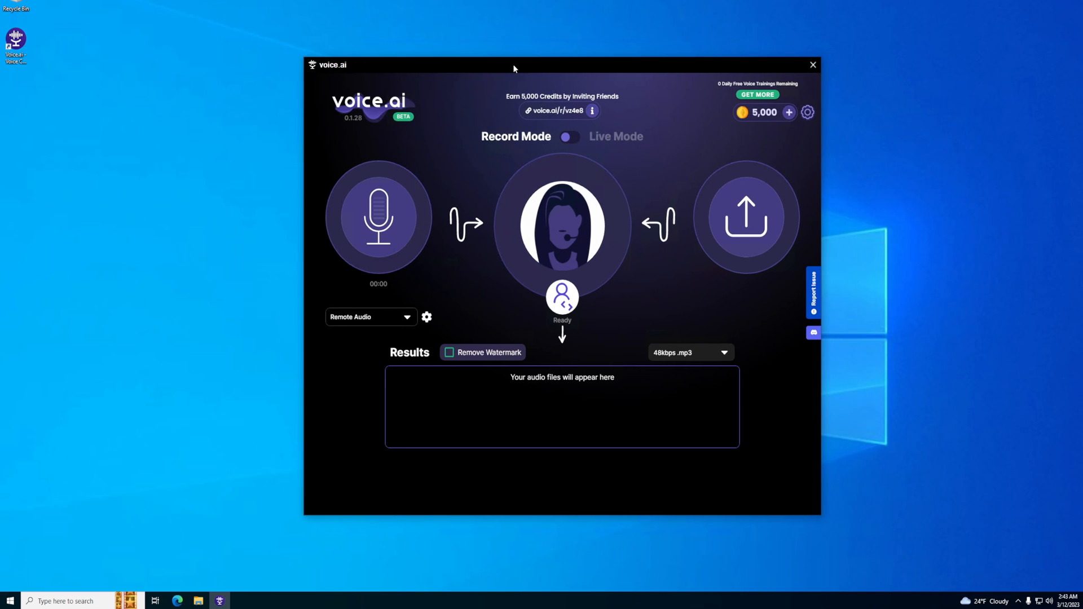
pyautogui.moveTo(514, 64); pyautogui.dragTo(514, 52)
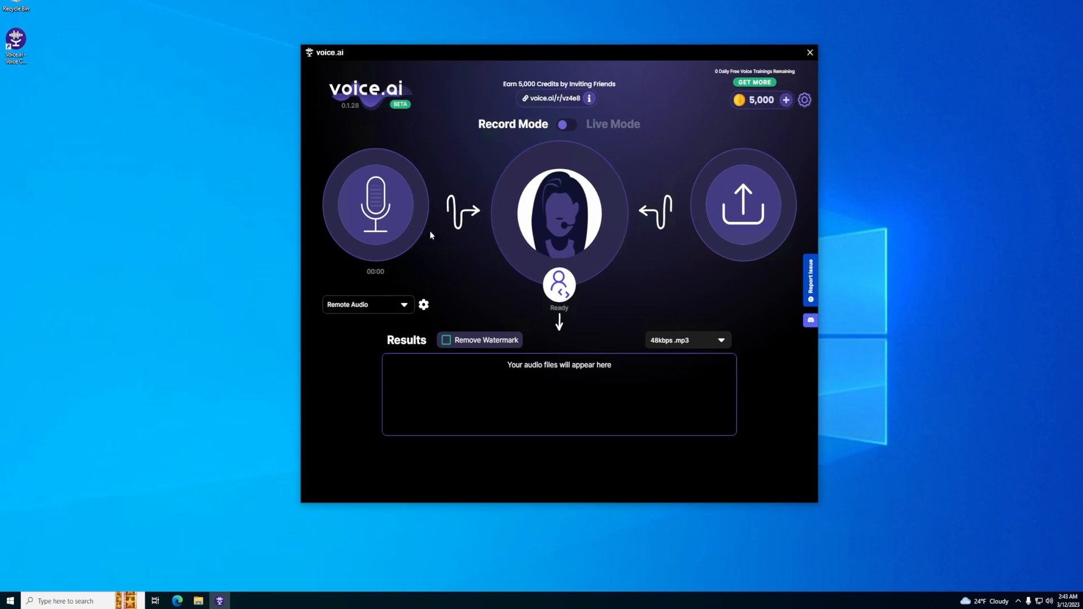
pyautogui.moveTo(395, 254)
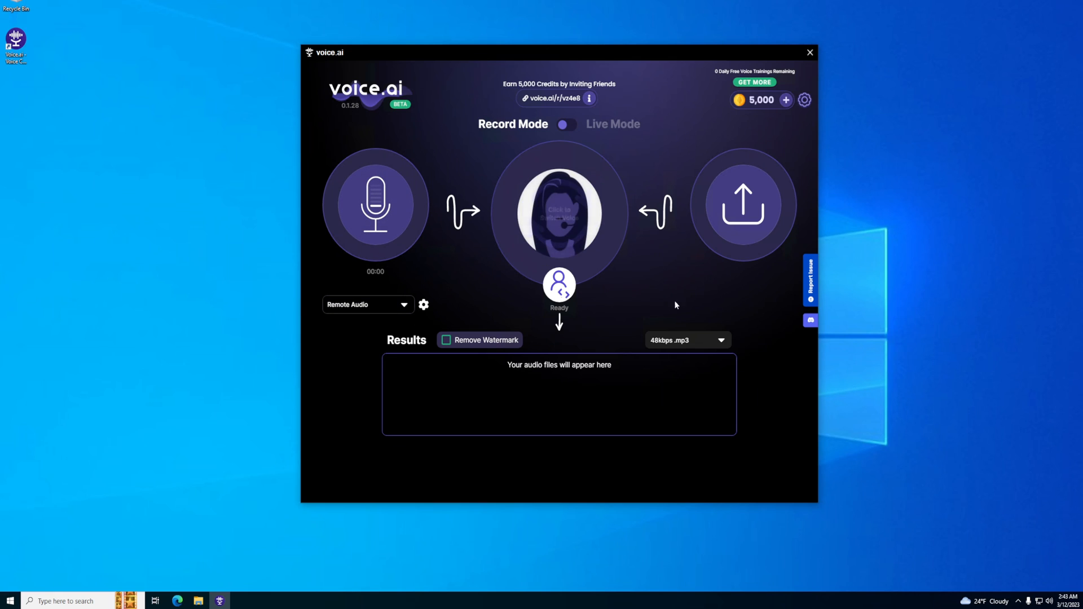
pyautogui.moveTo(743, 205)
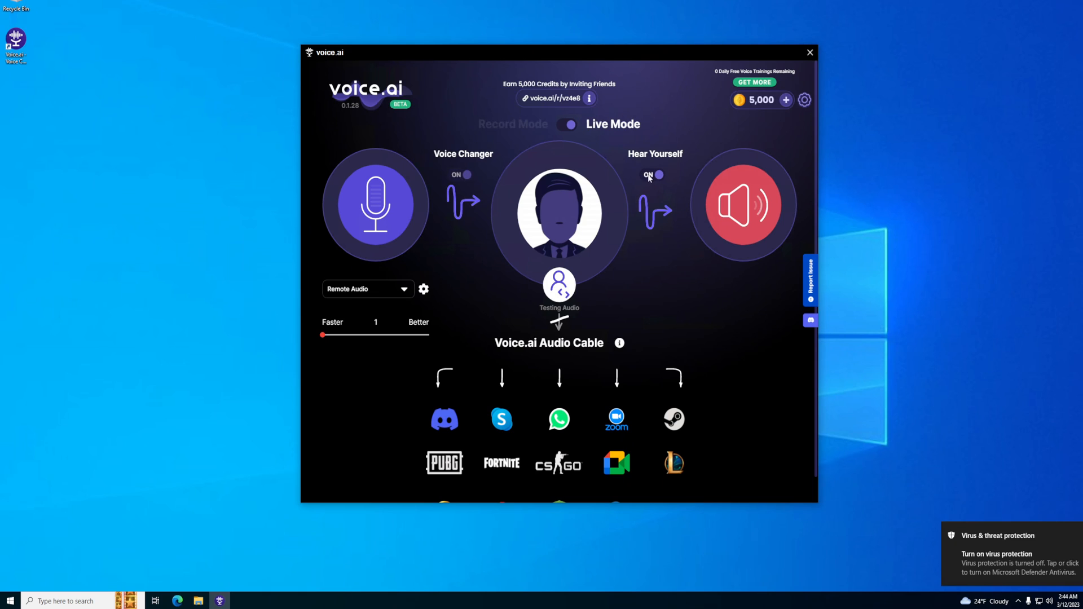
# - Raise the Faster/Better quality slider from 1 to 12 with Voice Changer and Hear Yourself on
pyautogui.click(567, 124)
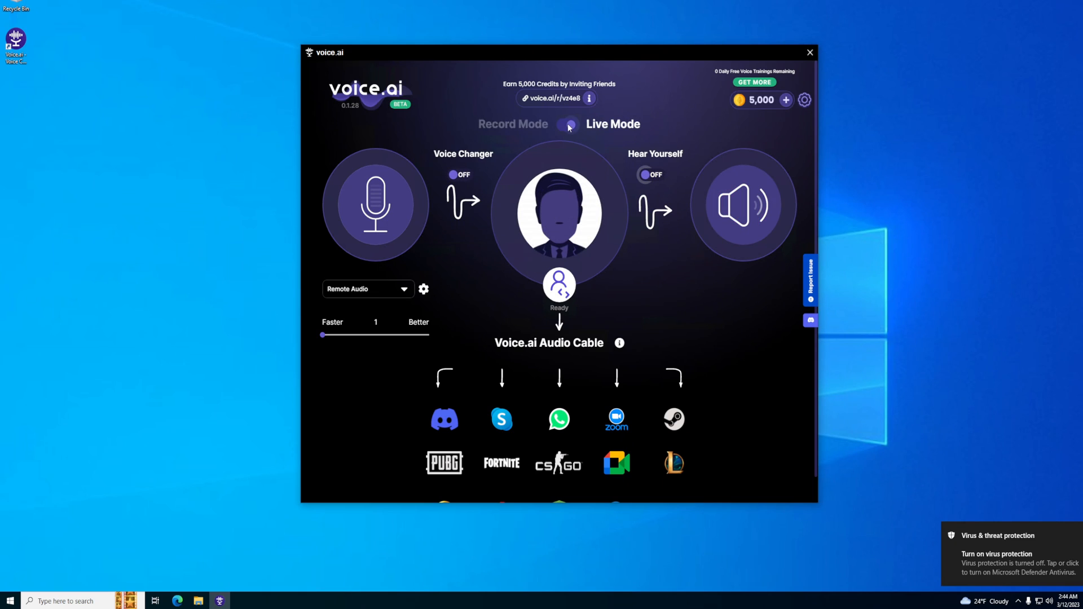
pyautogui.click(568, 124)
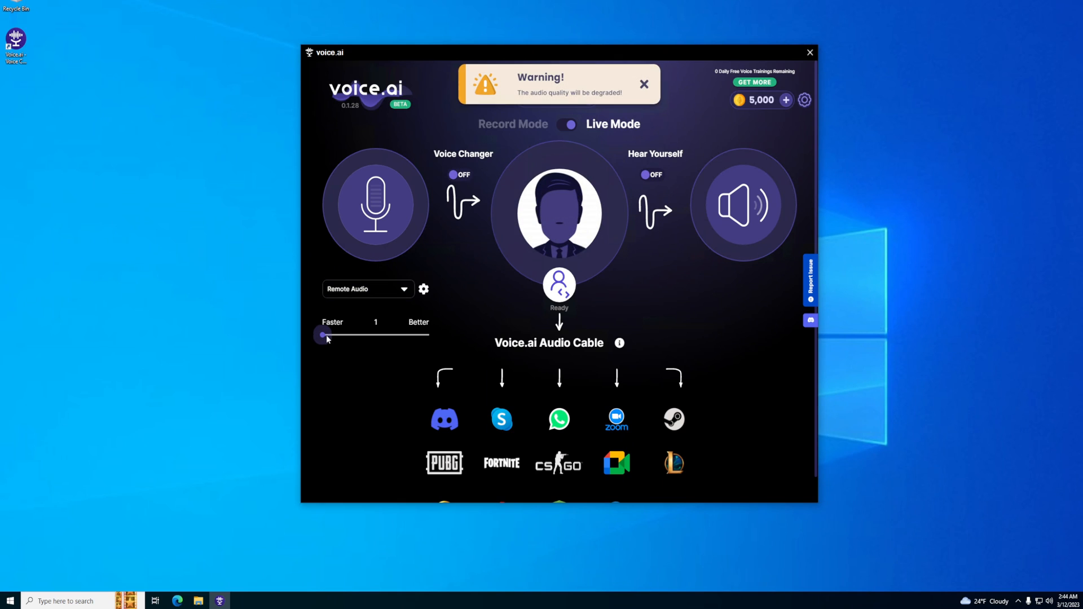
pyautogui.moveTo(321, 335); pyautogui.dragTo(327, 335)
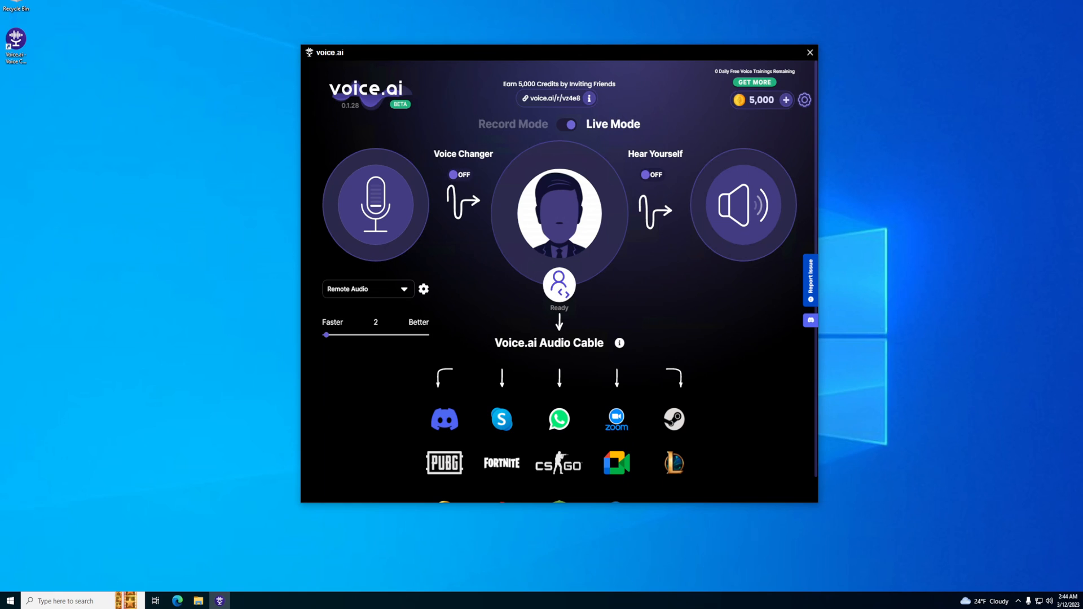
pyautogui.moveTo(326, 335); pyautogui.dragTo(367, 337)
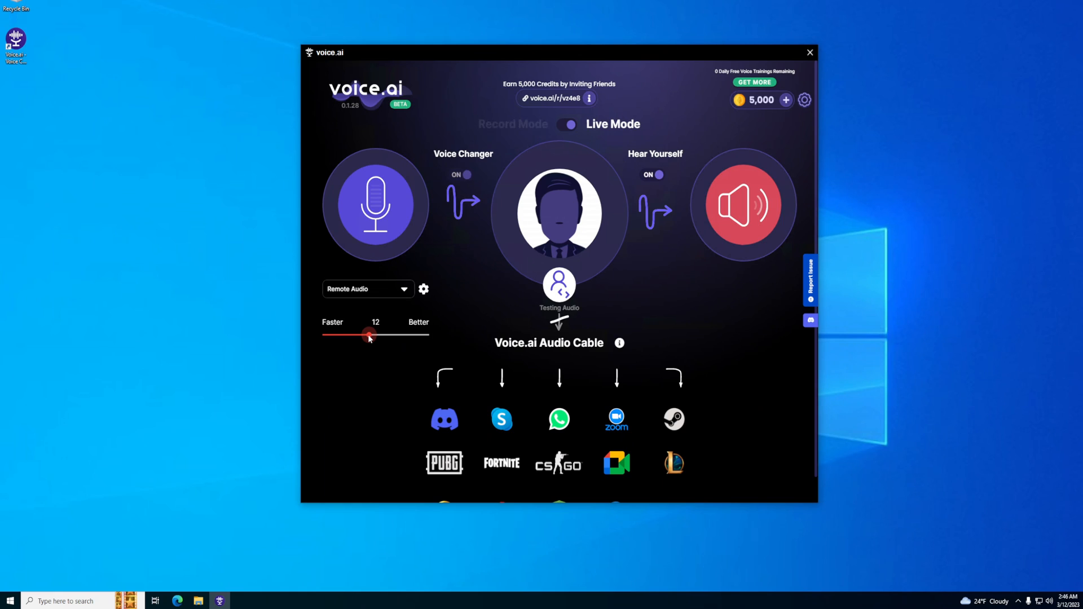
pyautogui.moveTo(368, 337)
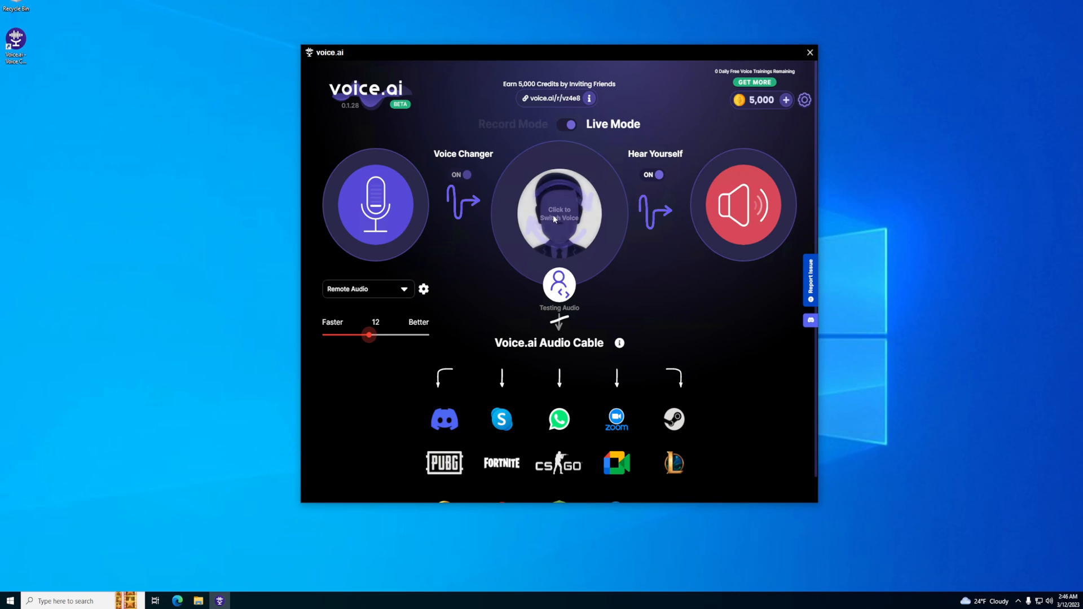
# - Choose the Popstar character from the voice character library
pyautogui.click(559, 213)
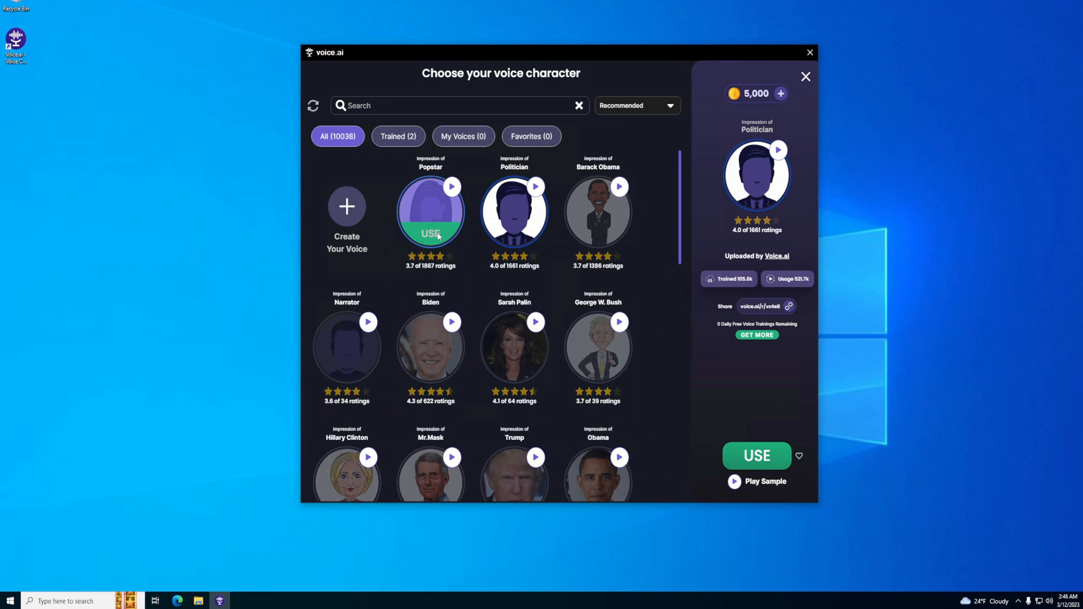
pyautogui.click(756, 454)
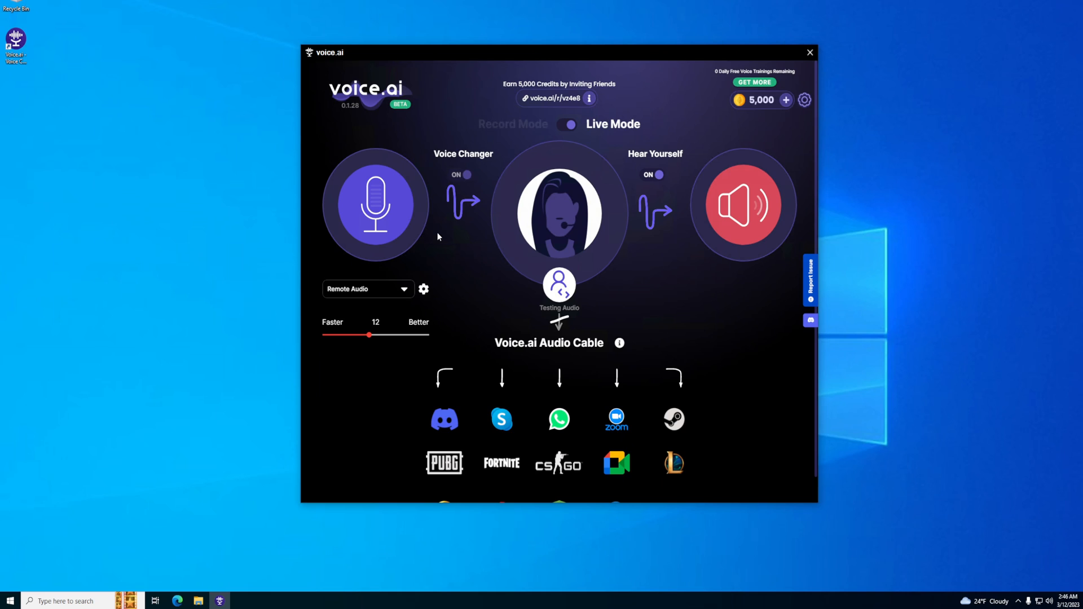
# - Restore the Politician voice and show the Discord default-microphone tutorial
pyautogui.click(559, 212)
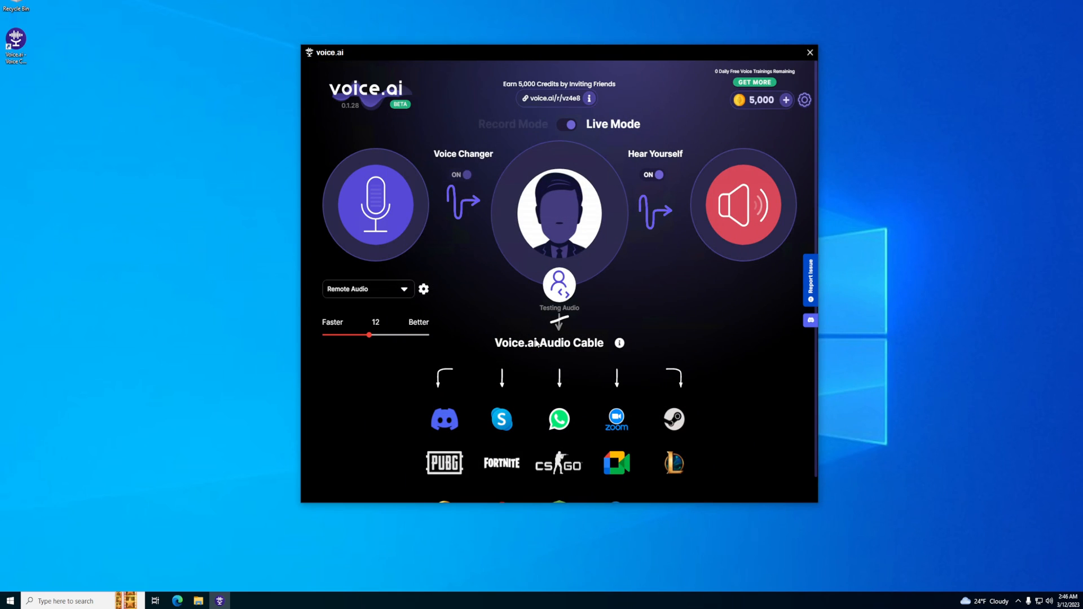
pyautogui.moveTo(539, 411)
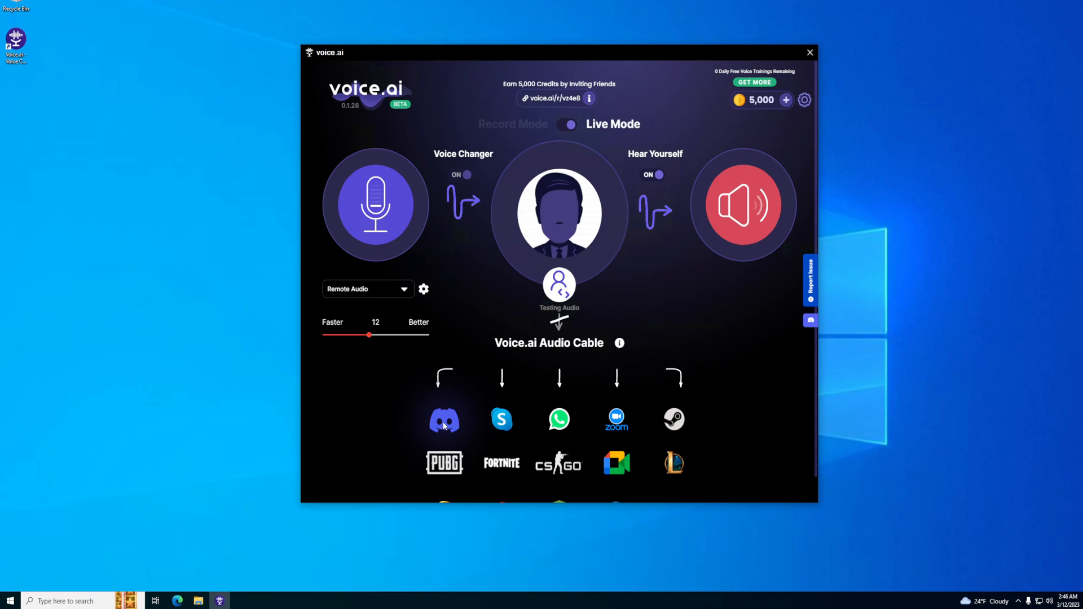
pyautogui.click(444, 420)
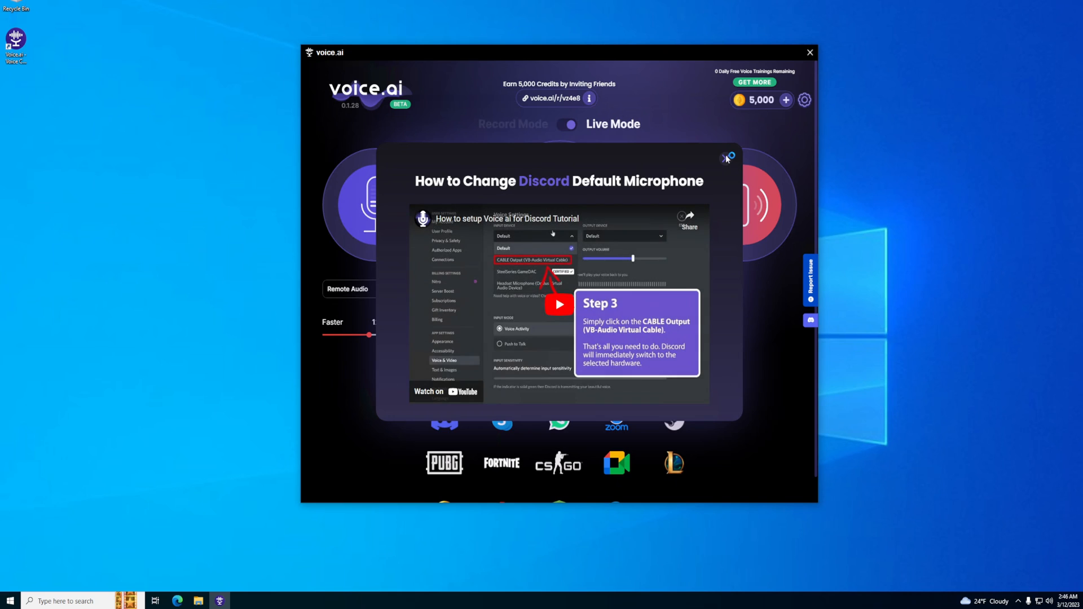
# - Dismiss the Discord tutorial popup, returning to the Live Mode screen
pyautogui.click(726, 157)
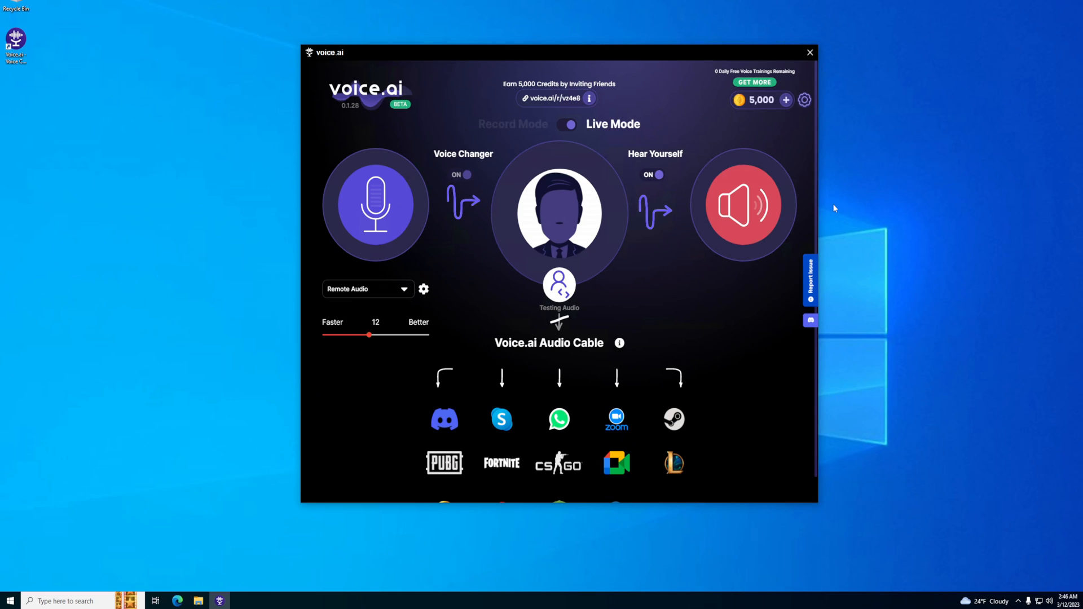
pyautogui.moveTo(838, 207)
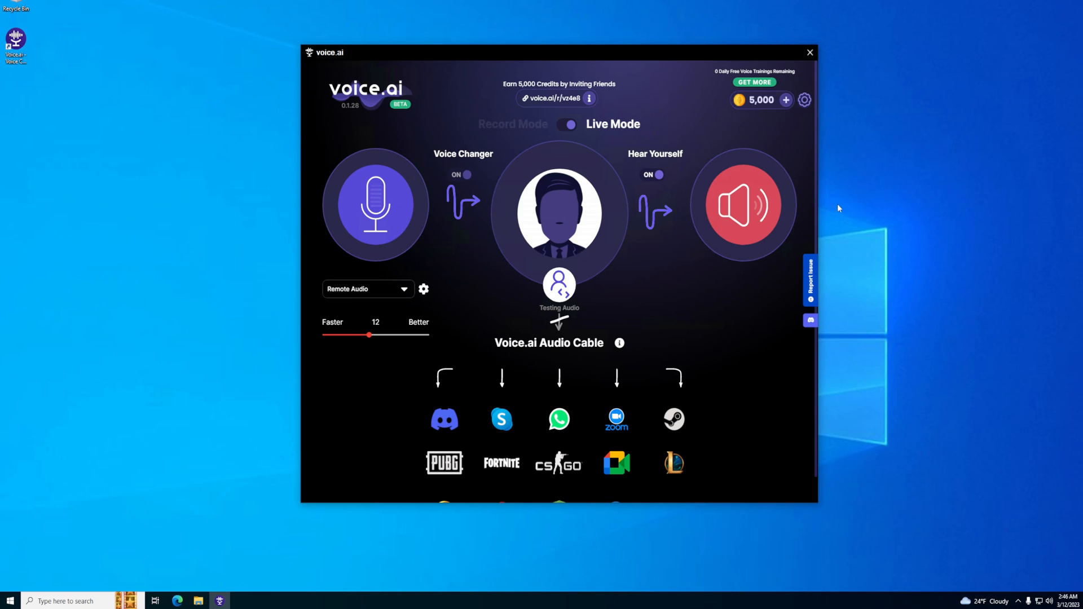
pyautogui.moveTo(709, 122)
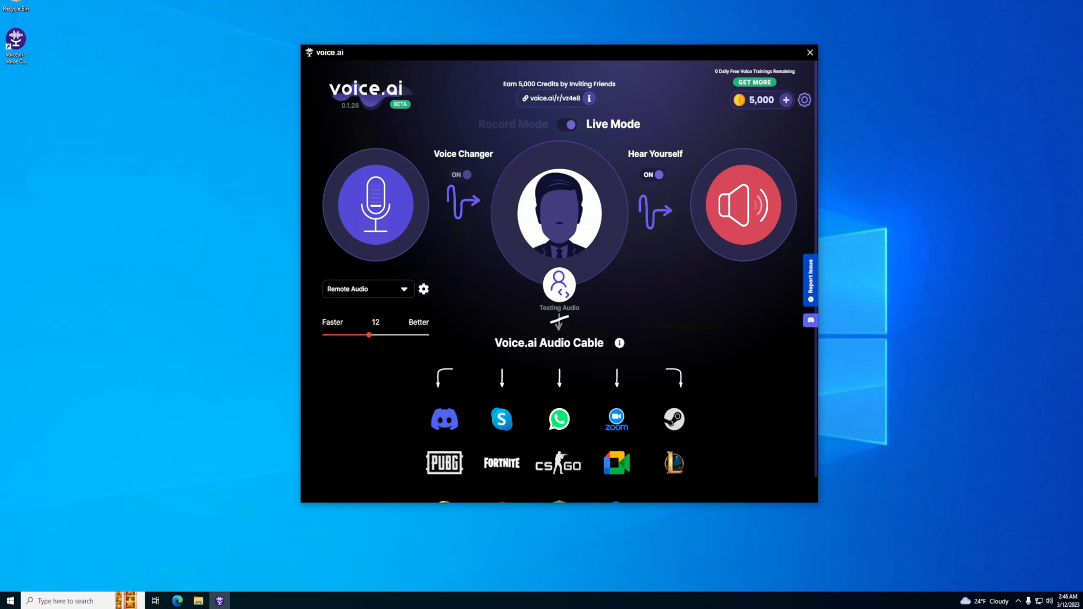
pyautogui.moveTo(971, 323)
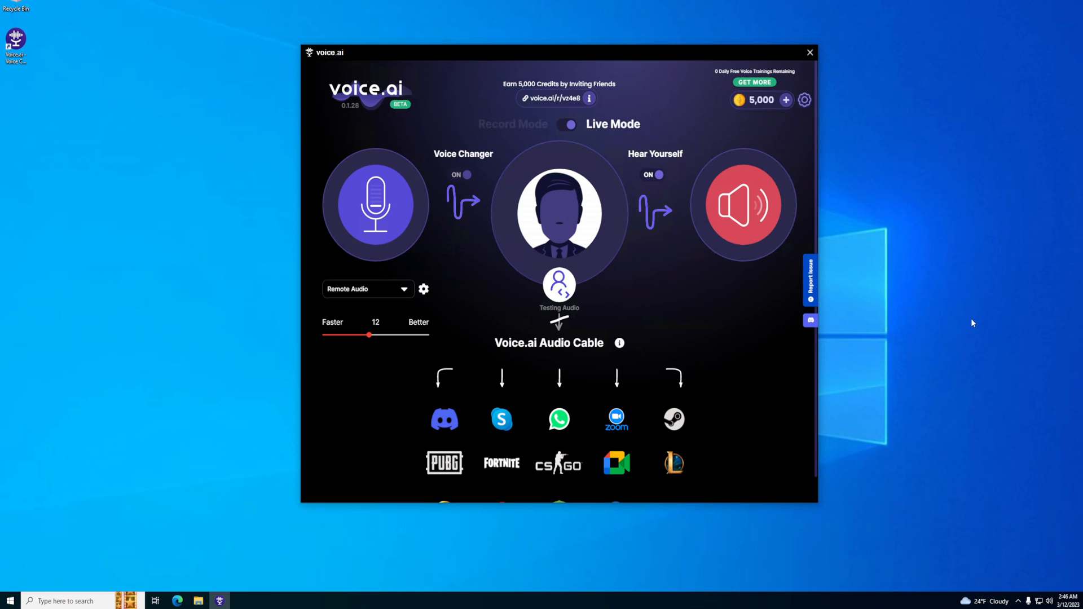